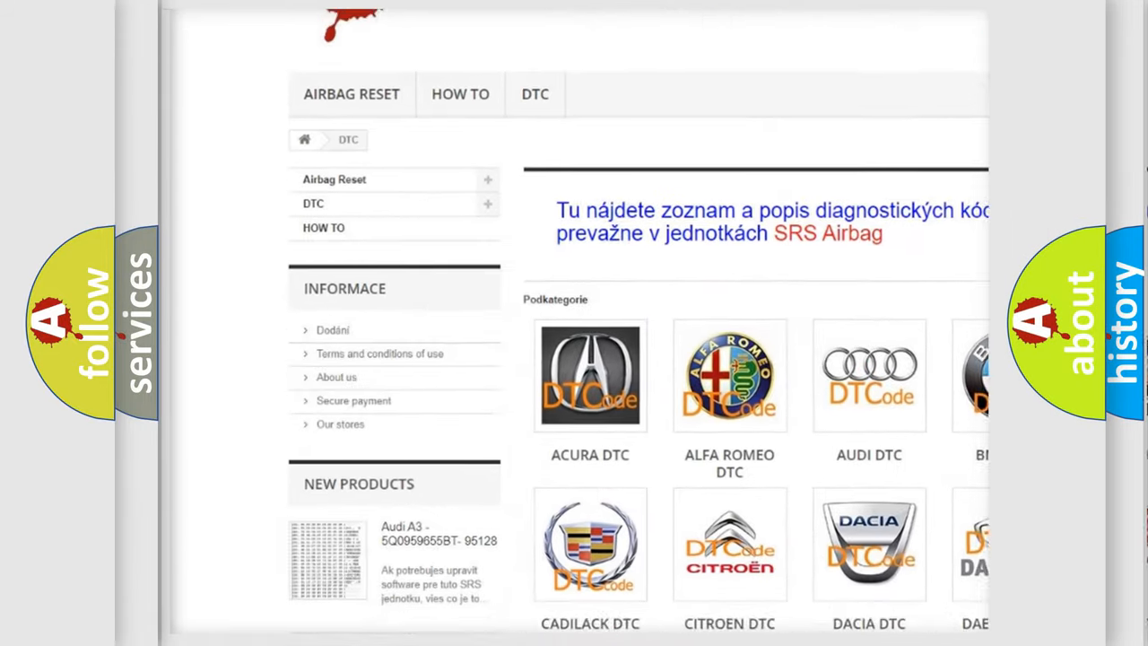
{"action": "scroll", "scroll_direction": "down", "scroll_amount": 3}
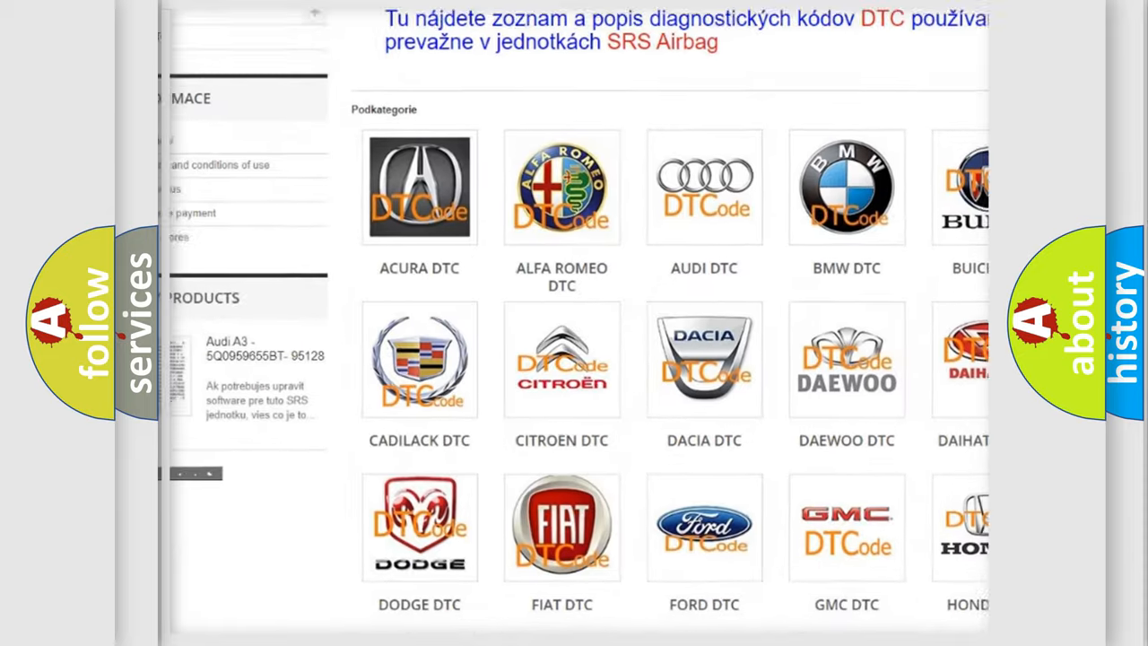
{"action": "scroll", "scroll_direction": "down", "scroll_amount": 3}
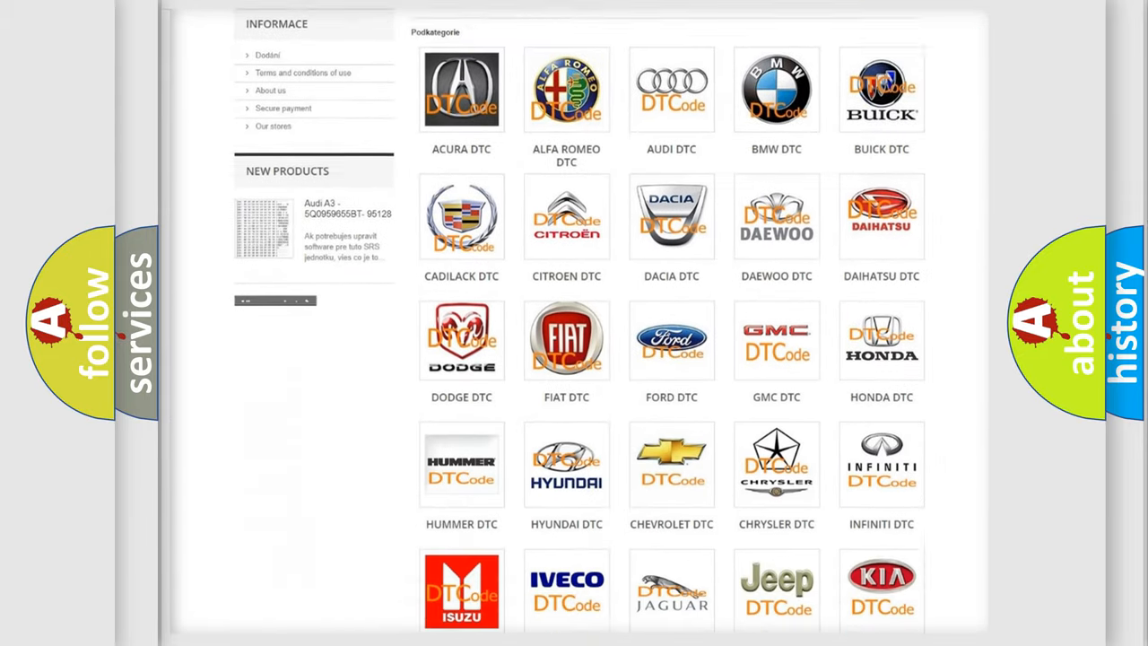
{"action": "scroll", "scroll_direction": "down", "scroll_amount": 3}
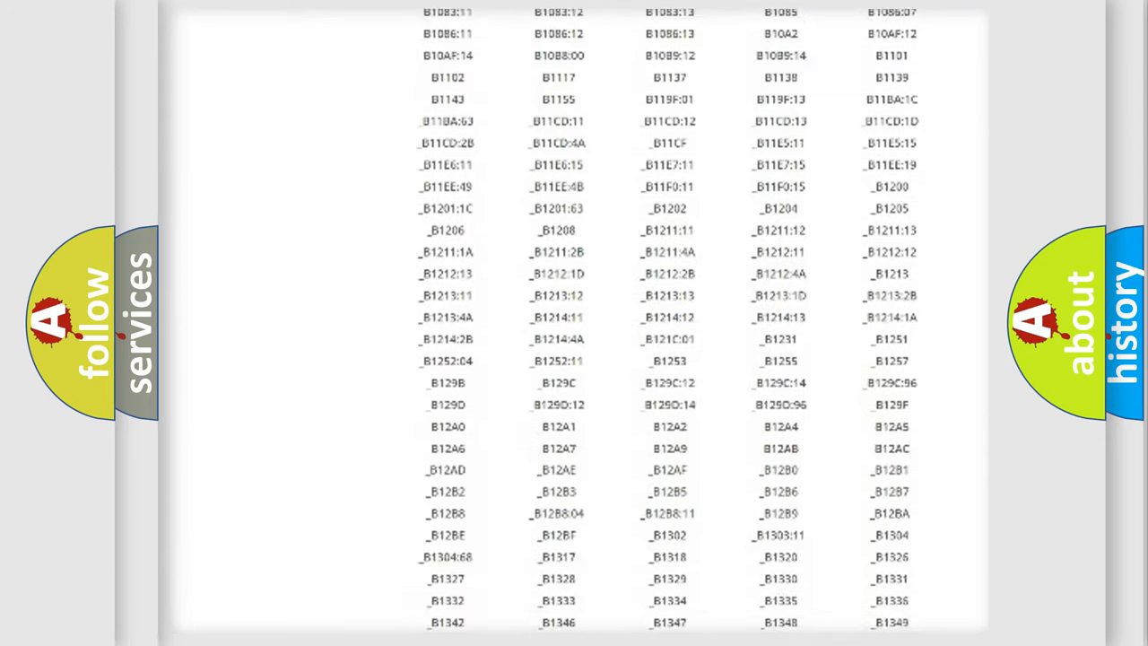
{"action": "scroll", "scroll_direction": "down", "scroll_amount": 3}
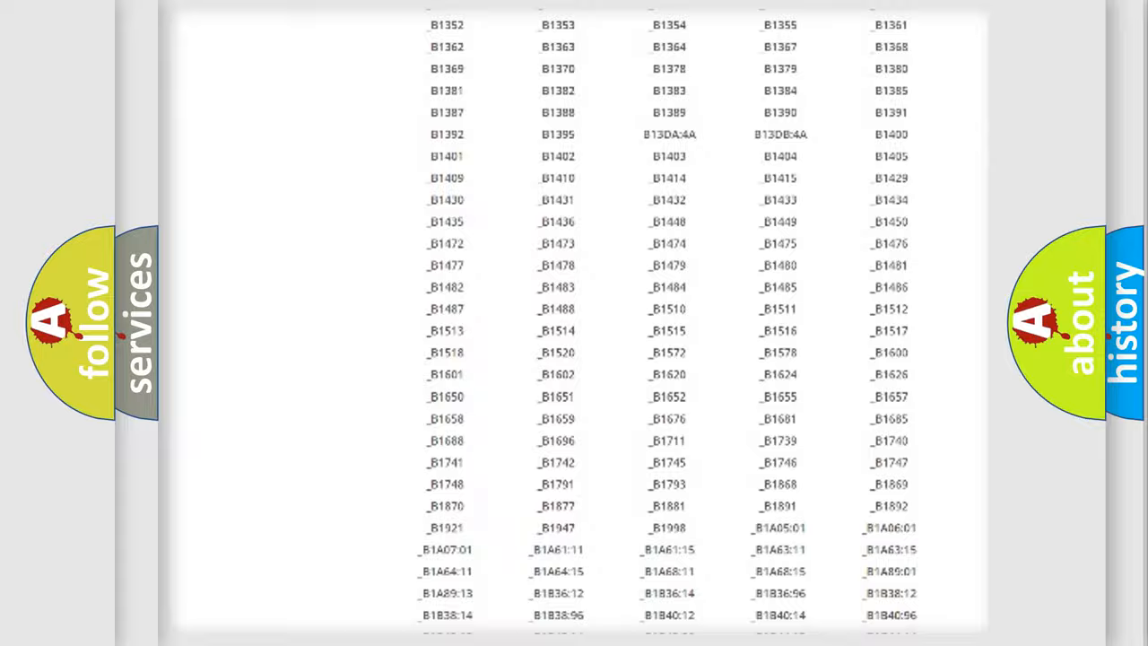